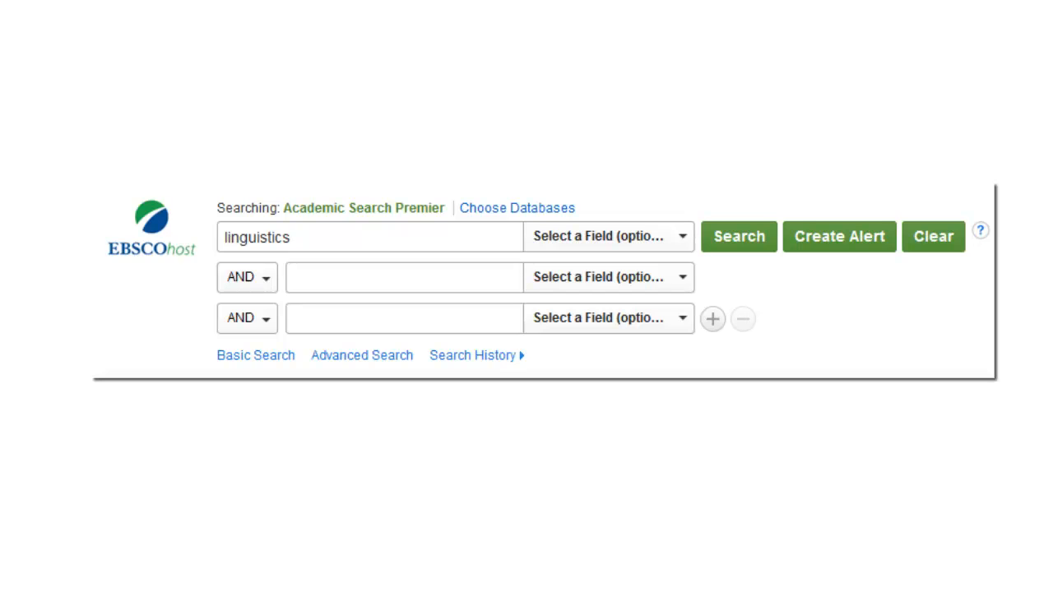
# Run the 'linguistics' search in Academic Search Premier, returning 87,978 results.
pyautogui.click(737, 237)
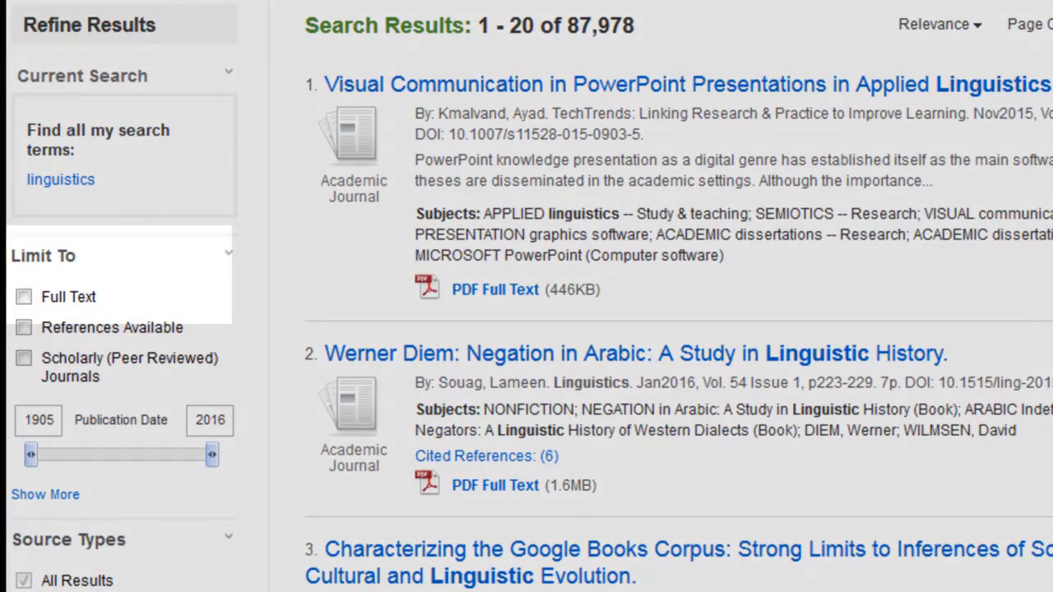
pyautogui.click(23, 296)
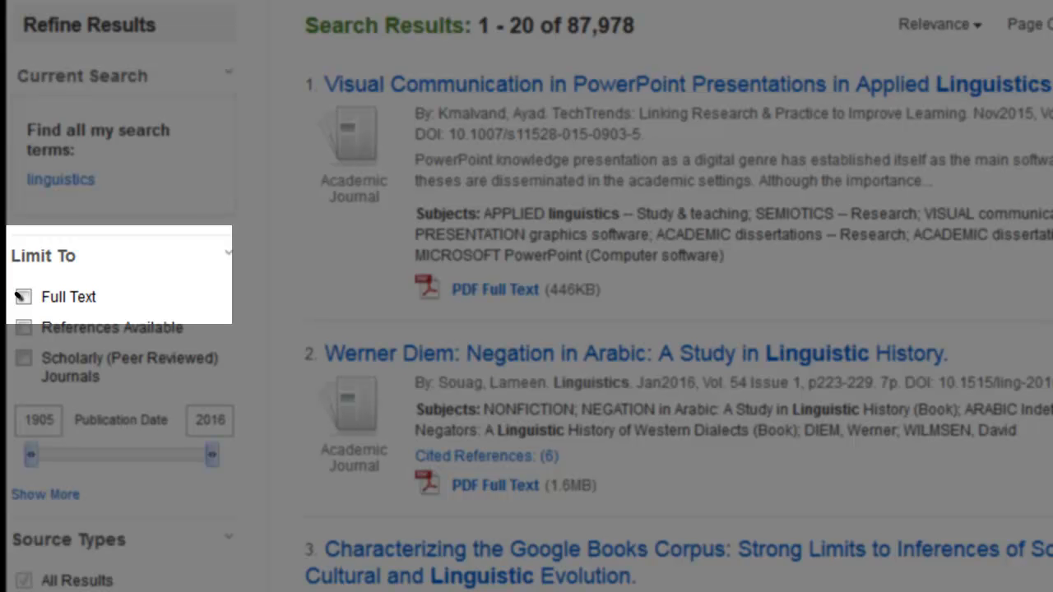
pyautogui.click(23, 296)
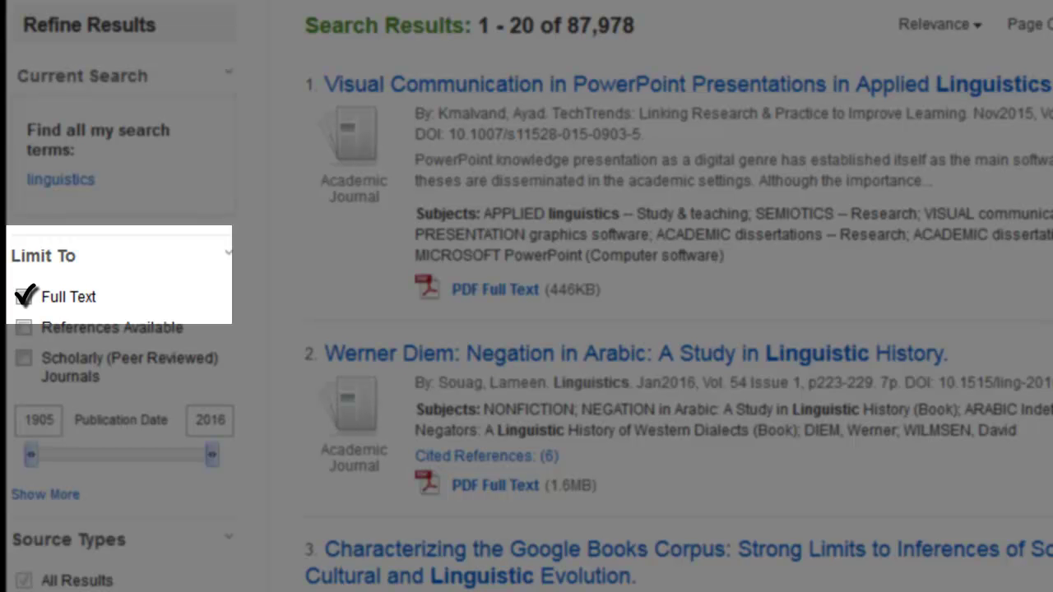
pyautogui.click(23, 296)
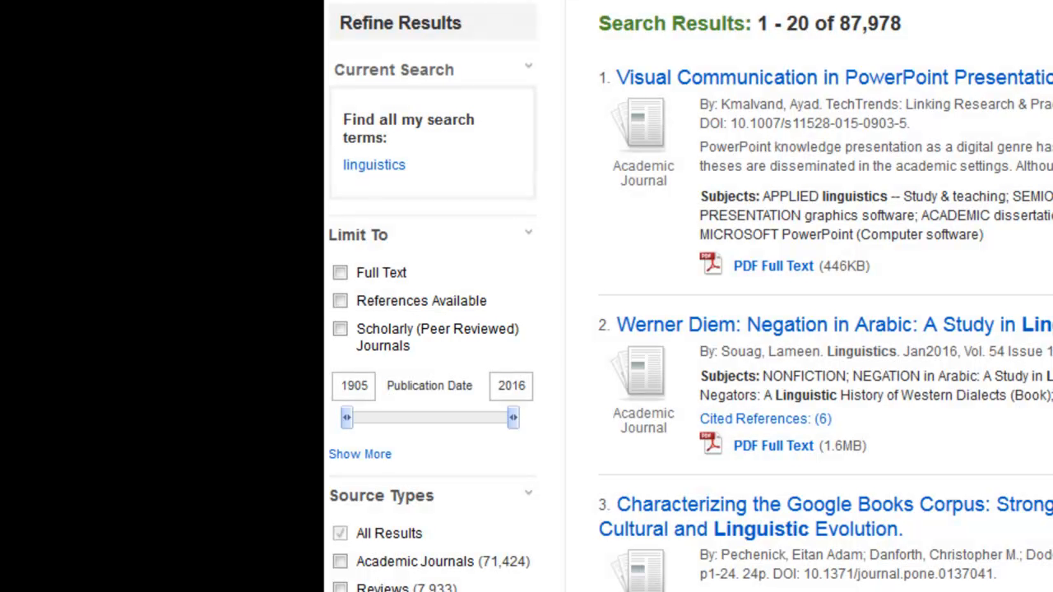
pyautogui.scroll(-3)
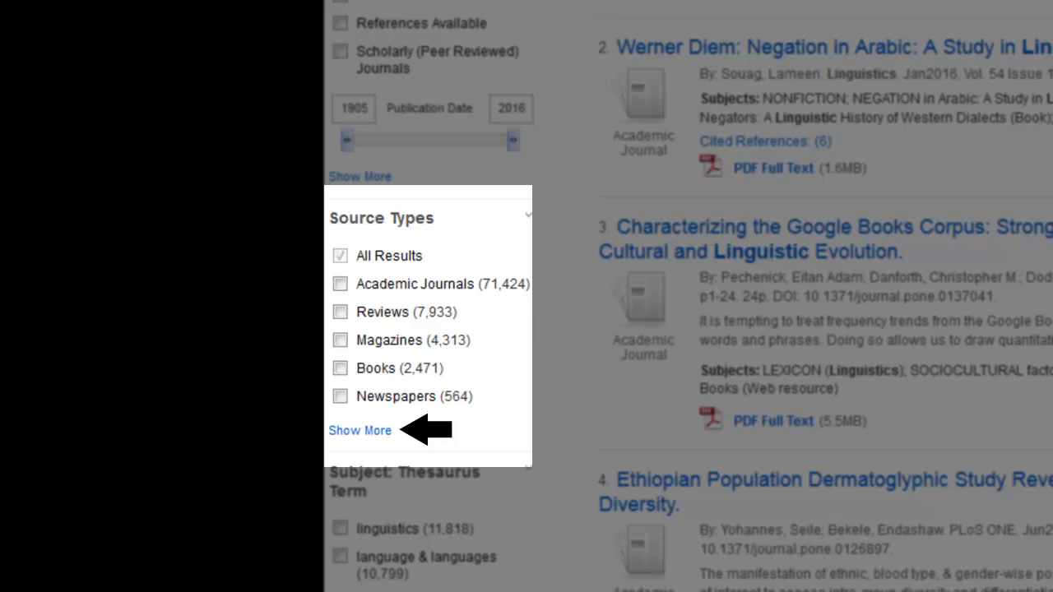
pyautogui.click(359, 431)
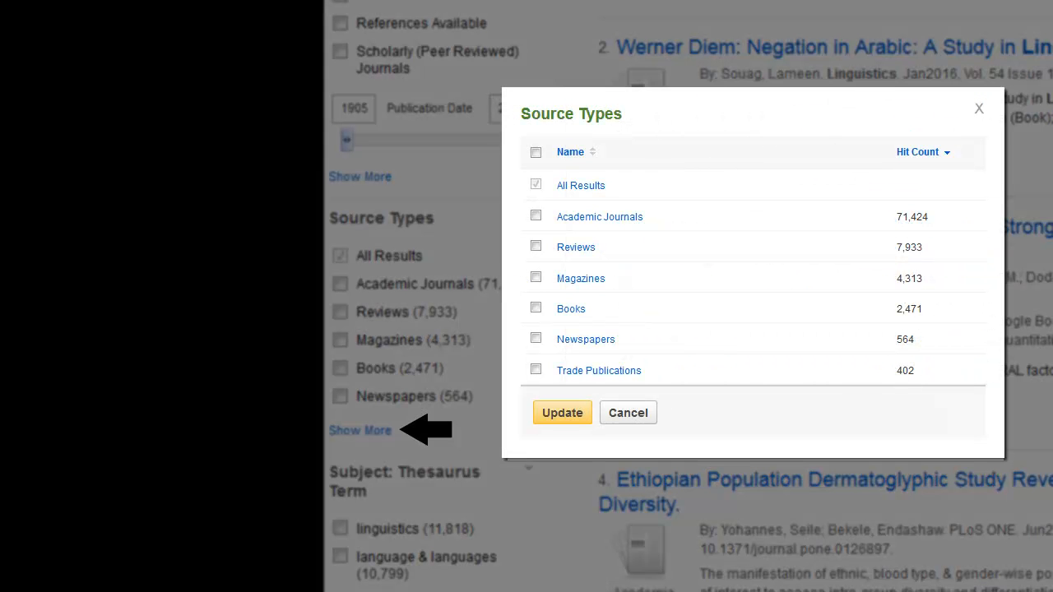
pyautogui.click(536, 247)
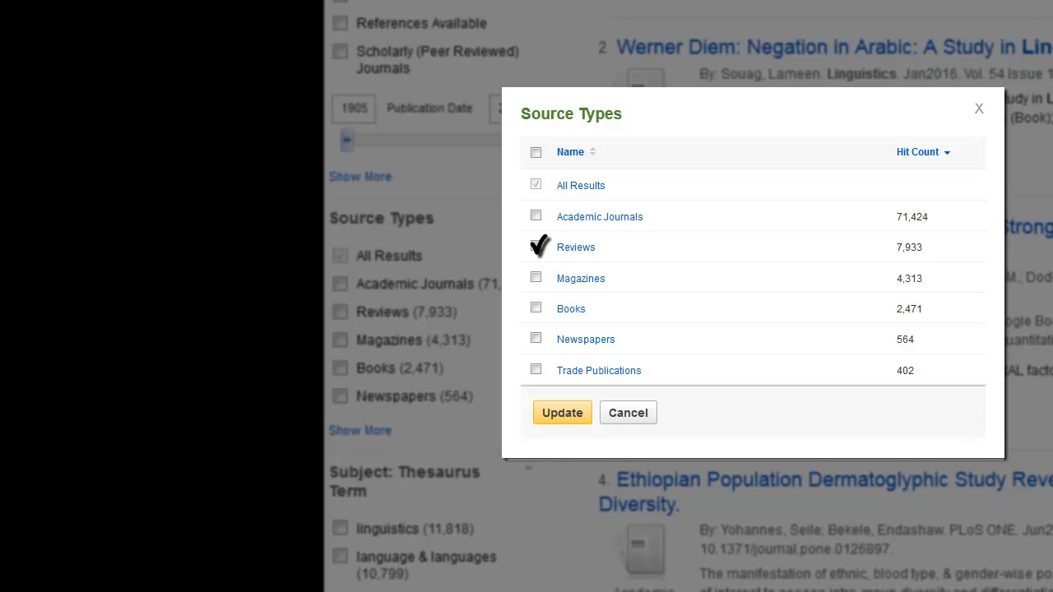
pyautogui.click(628, 412)
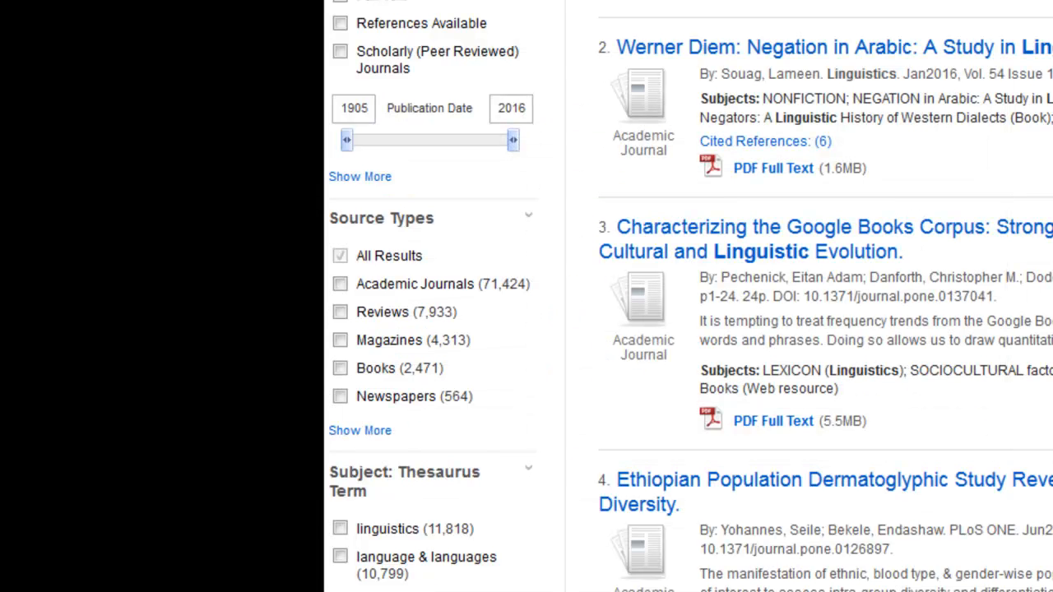
pyautogui.scroll(3)
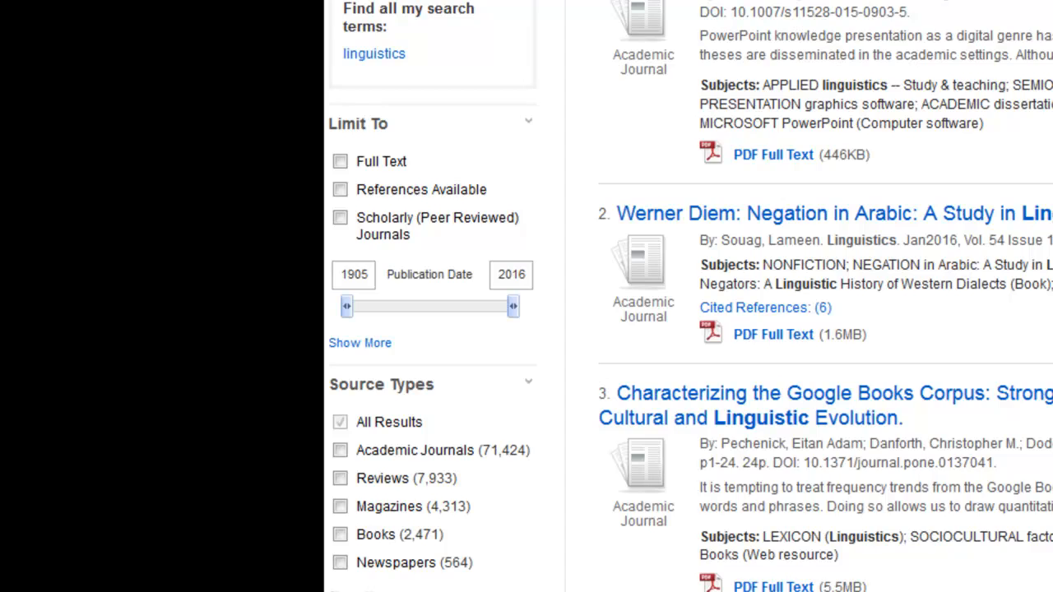
pyautogui.scroll(-3)
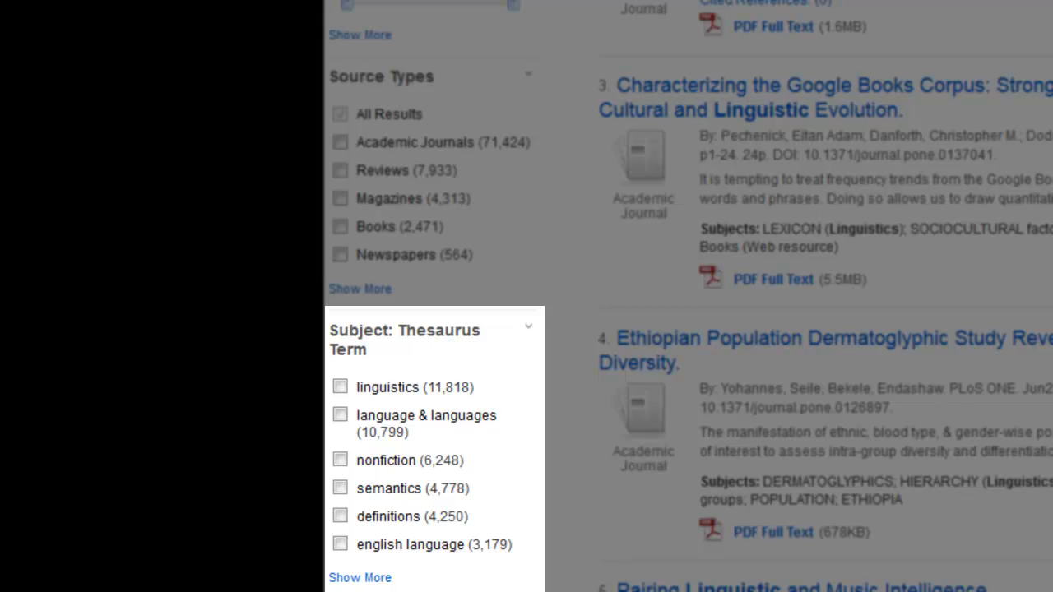
pyautogui.click(339, 386)
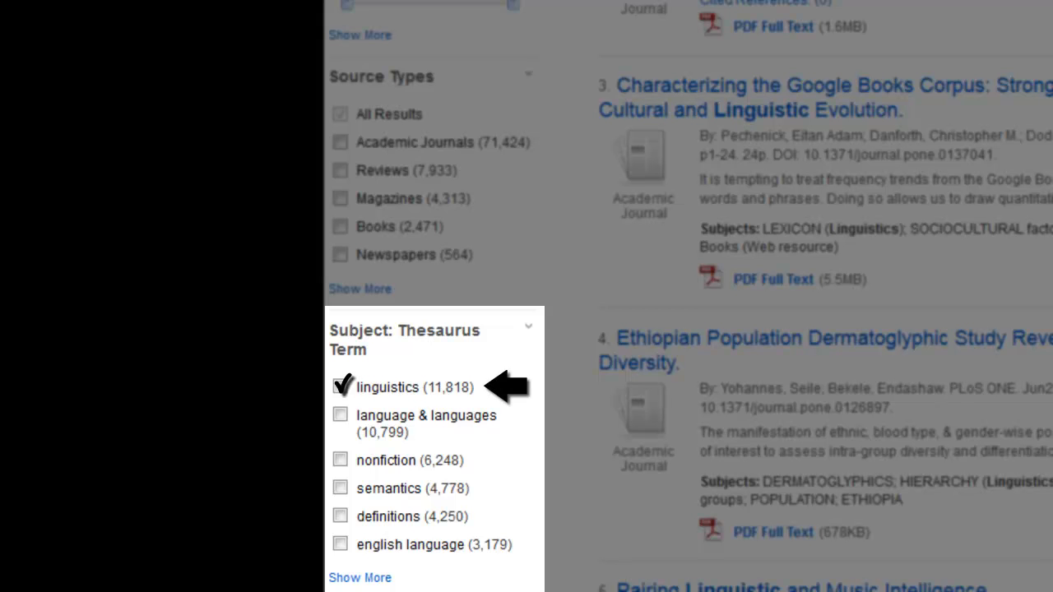